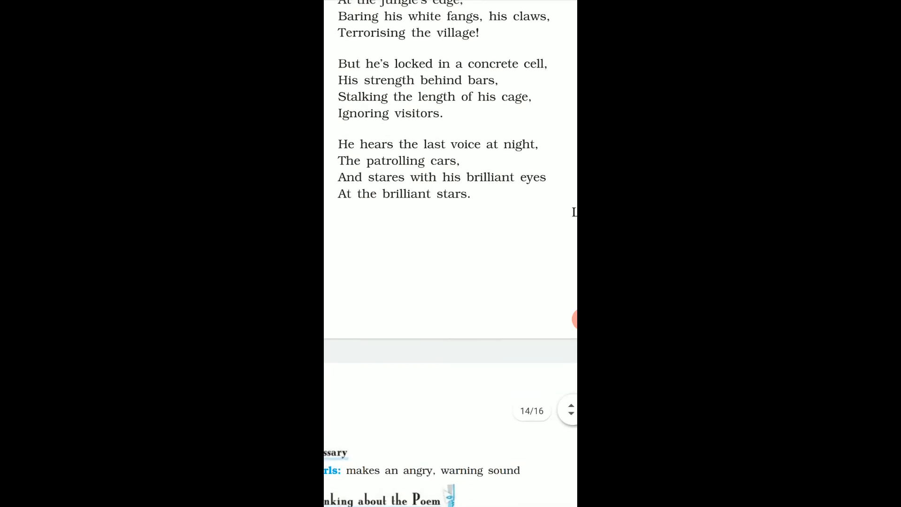
scroll("down", 3)
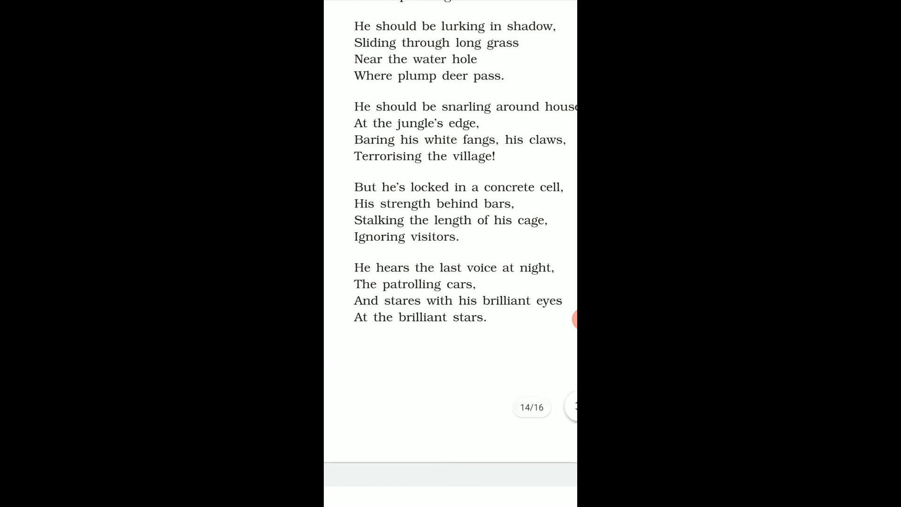